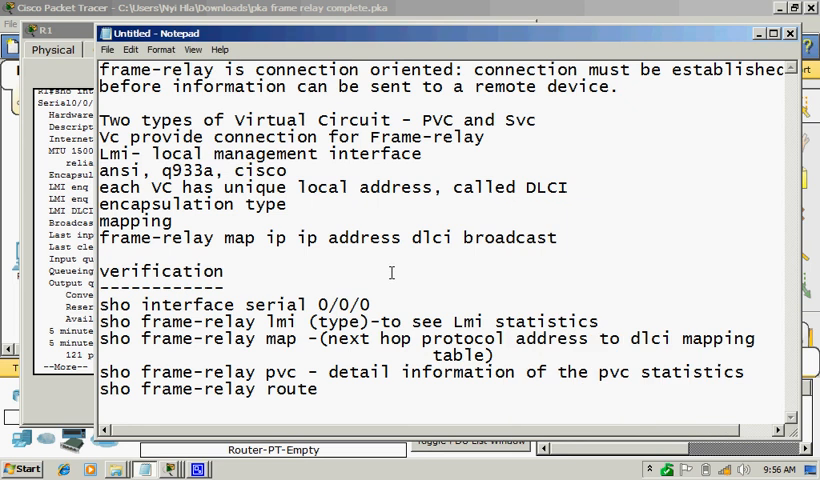
mouse_move(498, 178)
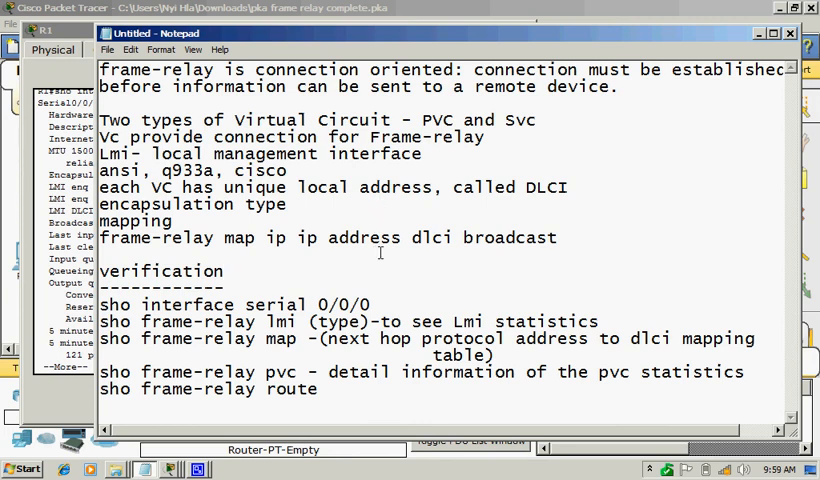
mouse_move(392, 280)
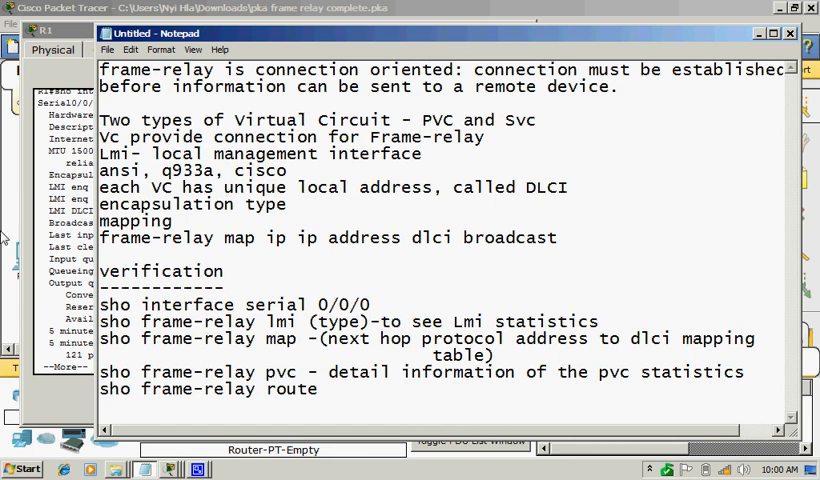
- Review R1's serial 0/0/0 output for Frame Relay encapsulation, LMI counters and traffic rates
left_click(152, 48)
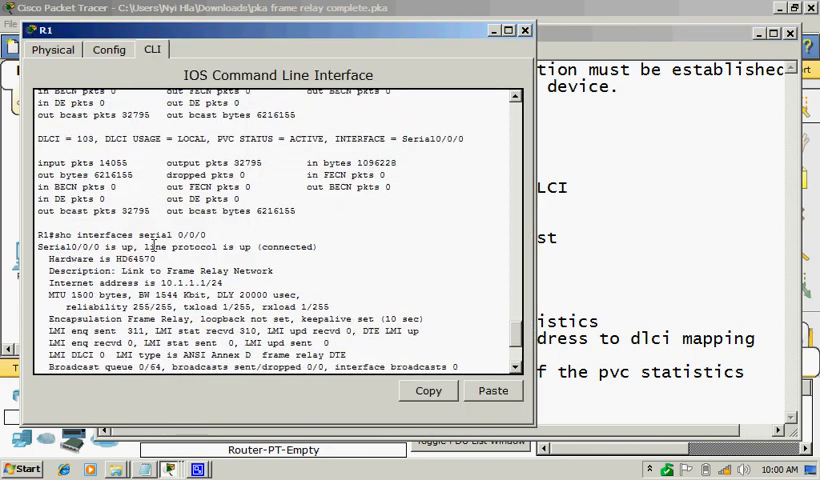
scroll("down", 3)
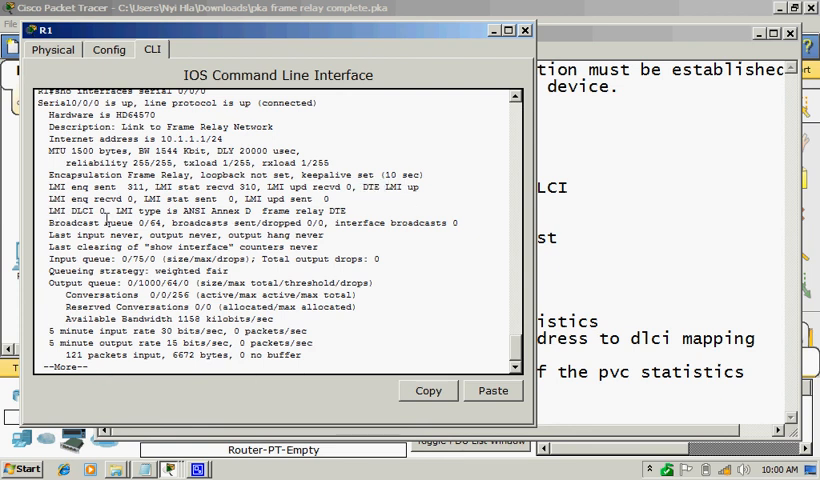
double_click(196, 212)
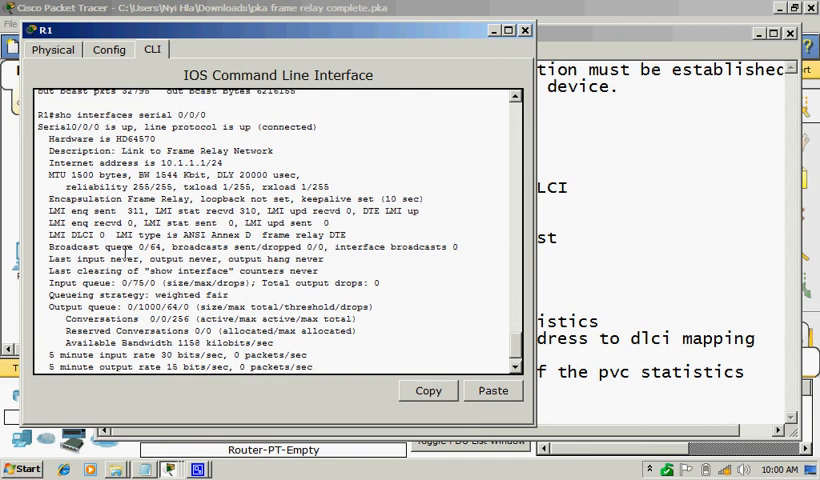
scroll("down", 3)
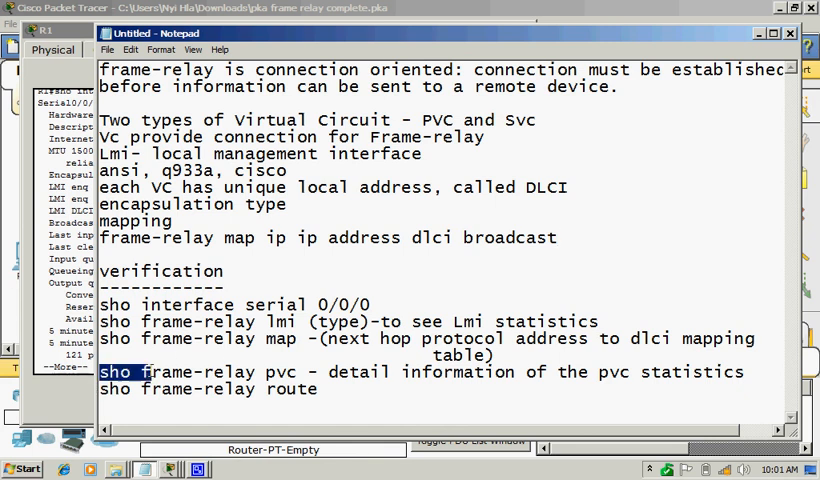
- Select the show frame-relay pvc command in the Notepad verification list
left_click_drag(144, 372, 318, 372)
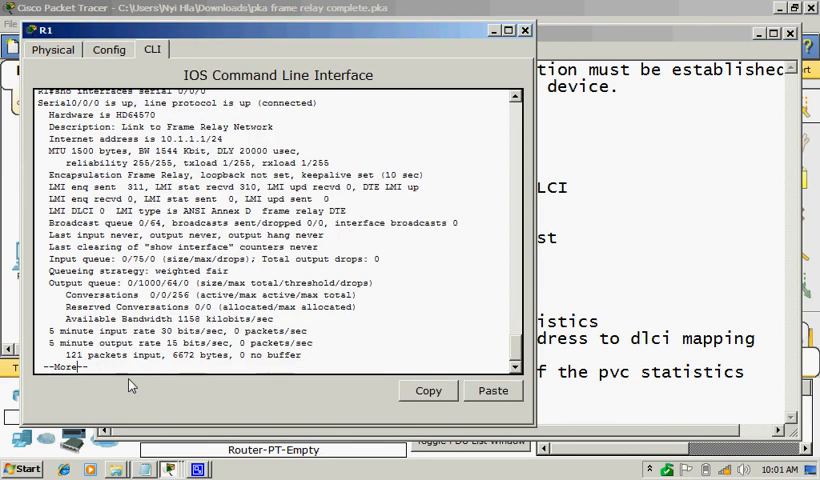
- Finish the More output and run sho frame-relay pvc on R1
key("space")
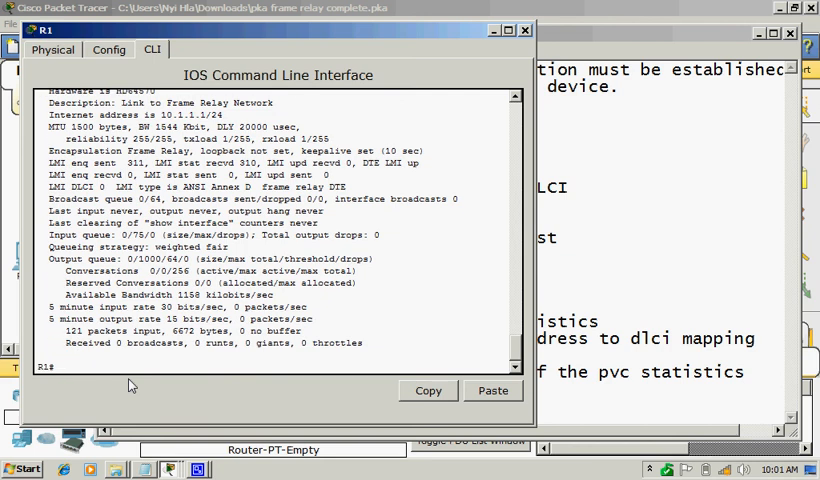
type("sho frame-relay pvc")
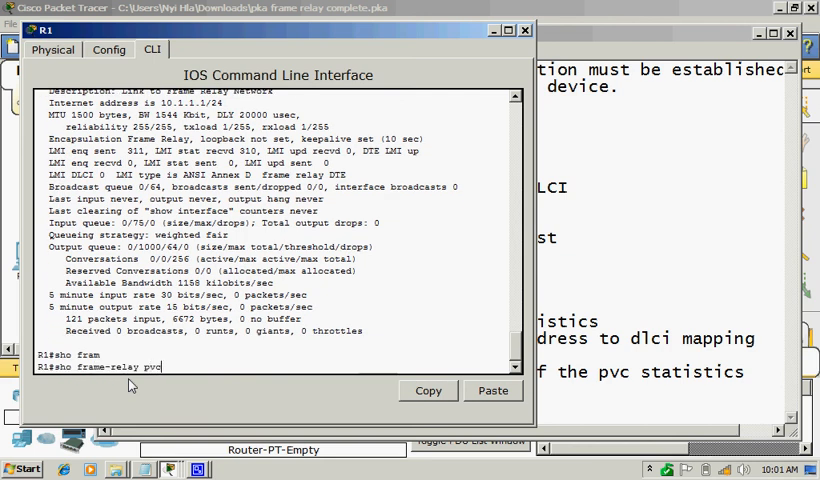
key("Return")
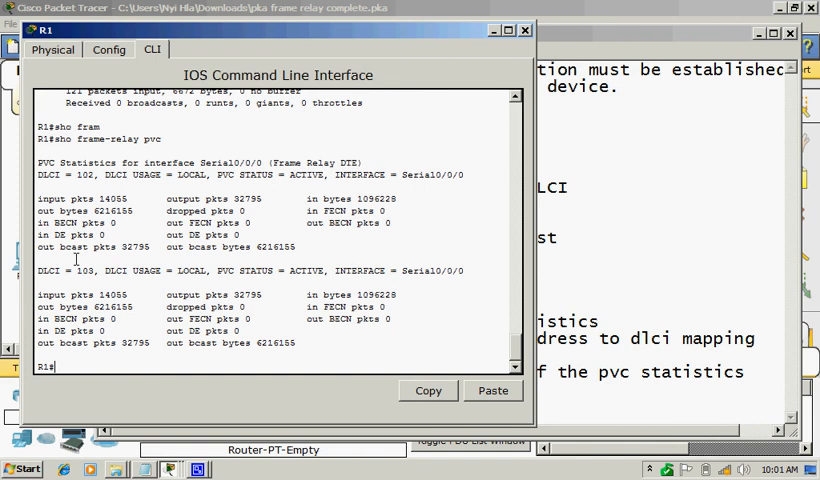
- Review the PVC statistics showing DLCI 102 and DLCI 103 active on Serial0/0/0
double_click(84, 270)
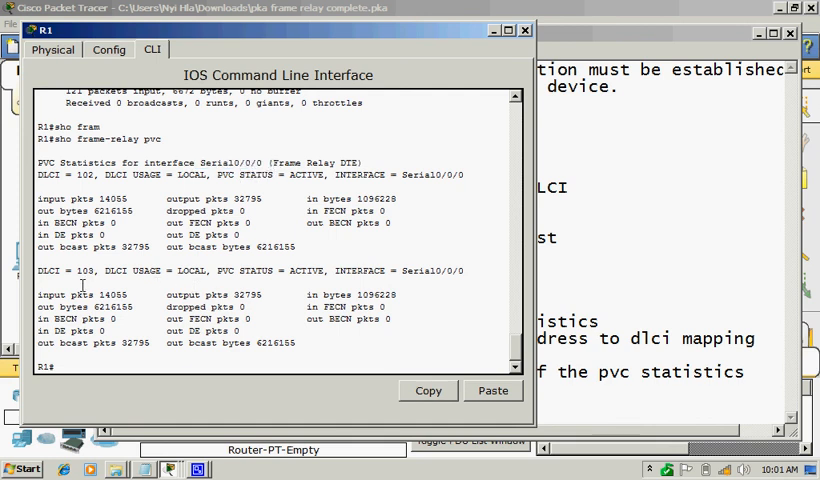
double_click(84, 176)
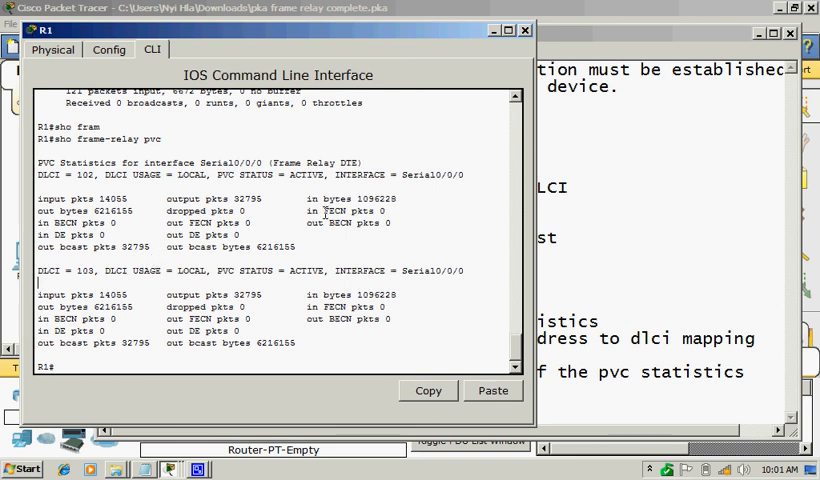
double_click(350, 212)
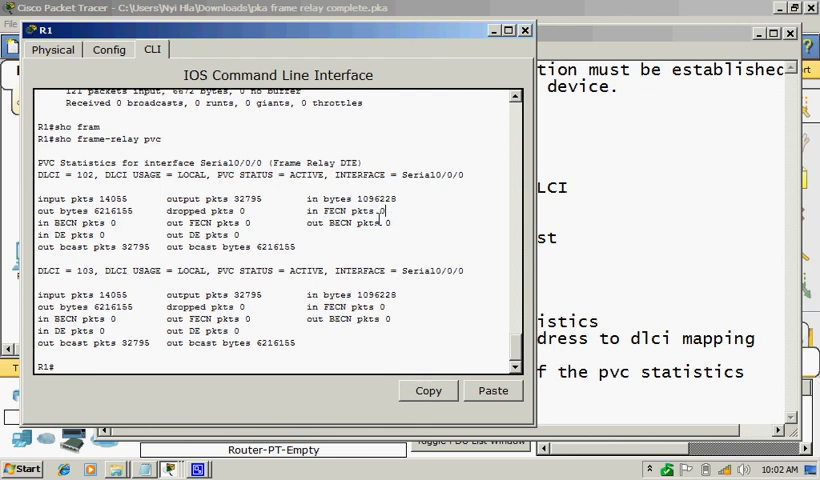
mouse_move(310, 214)
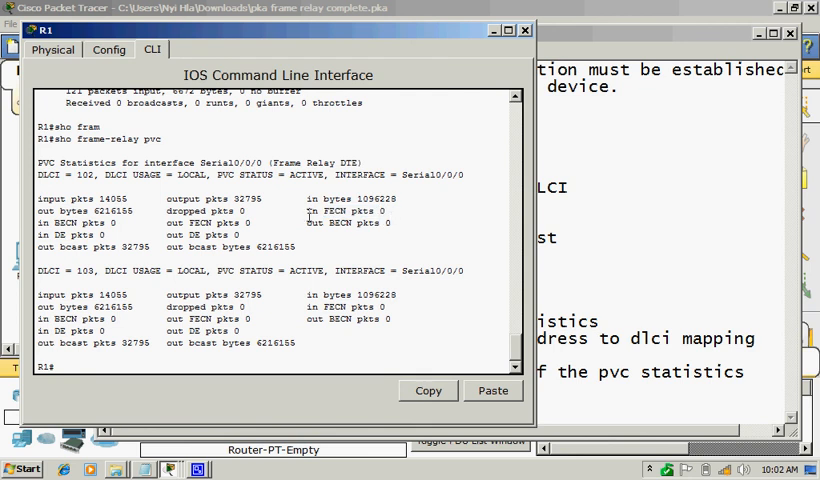
left_click_drag(310, 212, 390, 224)
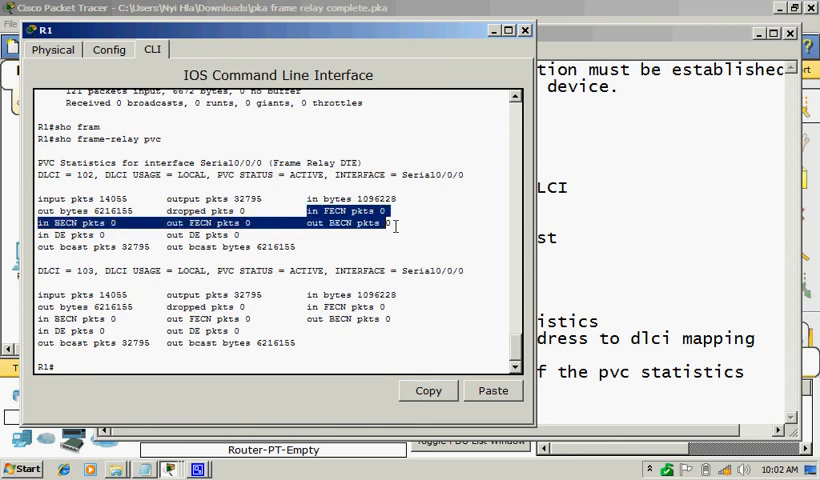
mouse_move(416, 228)
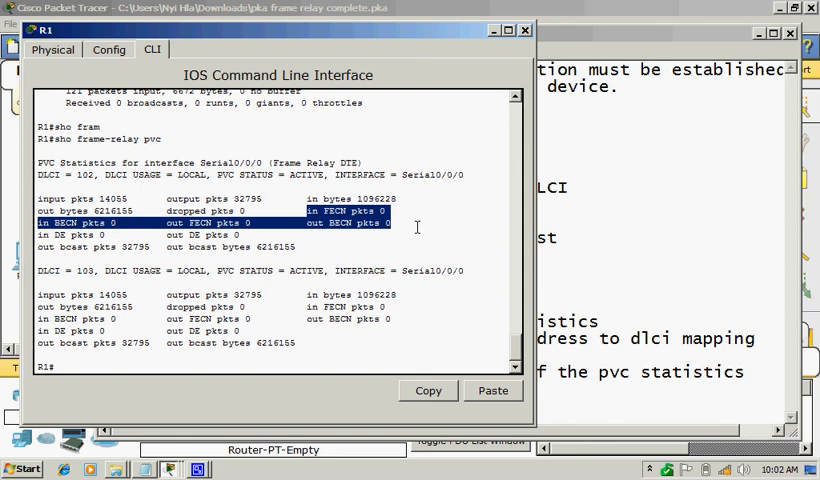
mouse_move(428, 320)
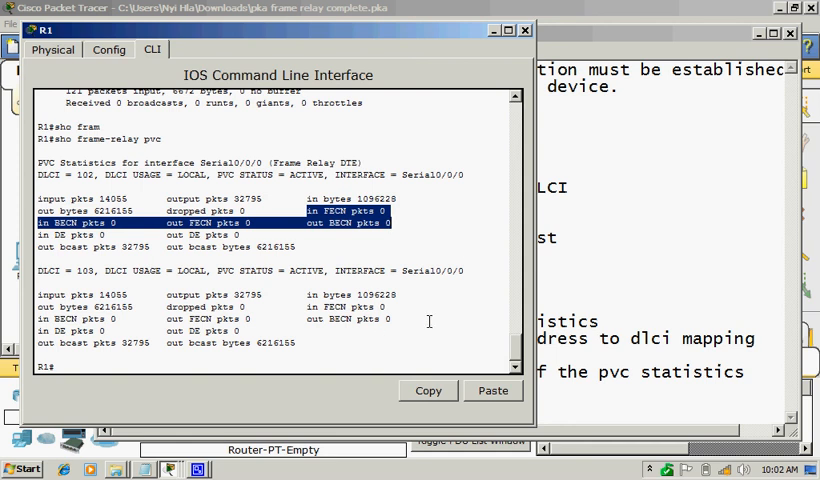
mouse_move(328, 356)
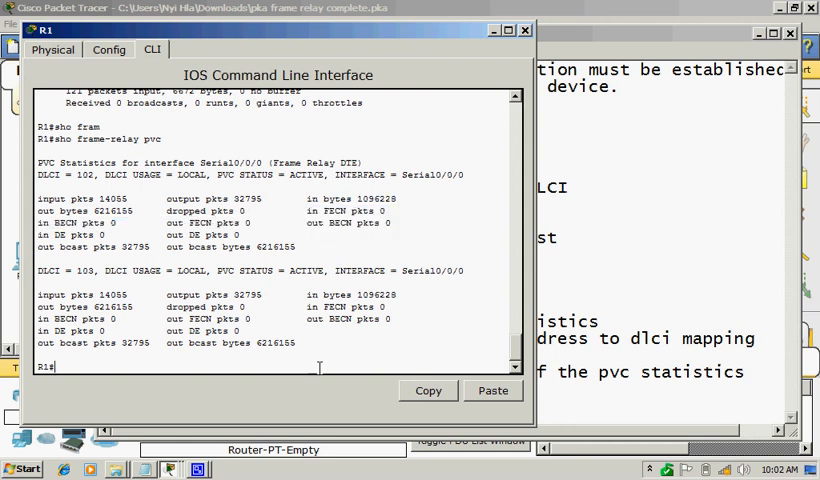
- Run sho frame-relay lmi on R1 to display its LMI statistics
type("sho frame-relay lm")
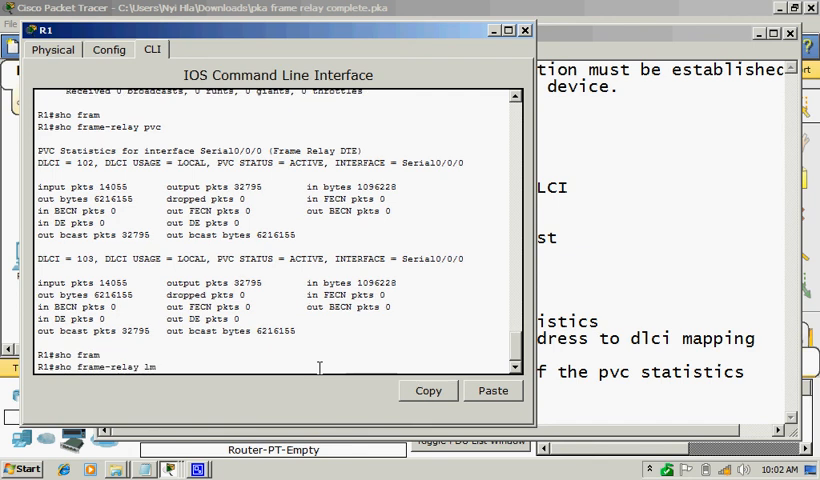
key("Return")
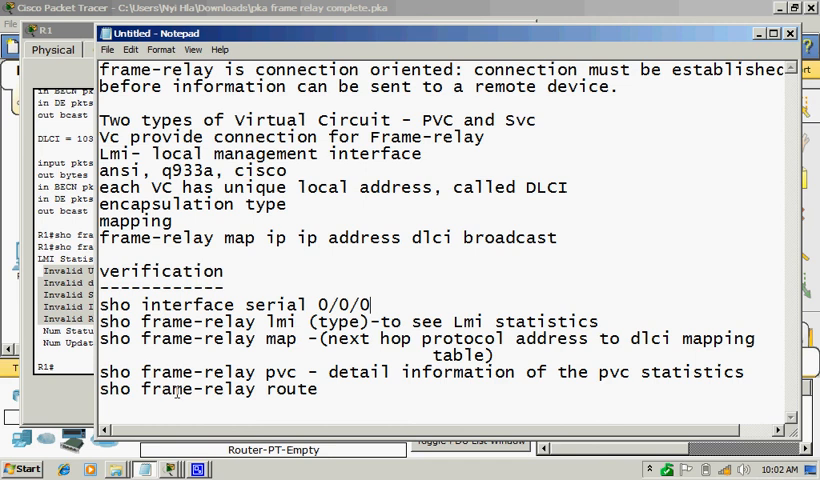
mouse_move(292, 220)
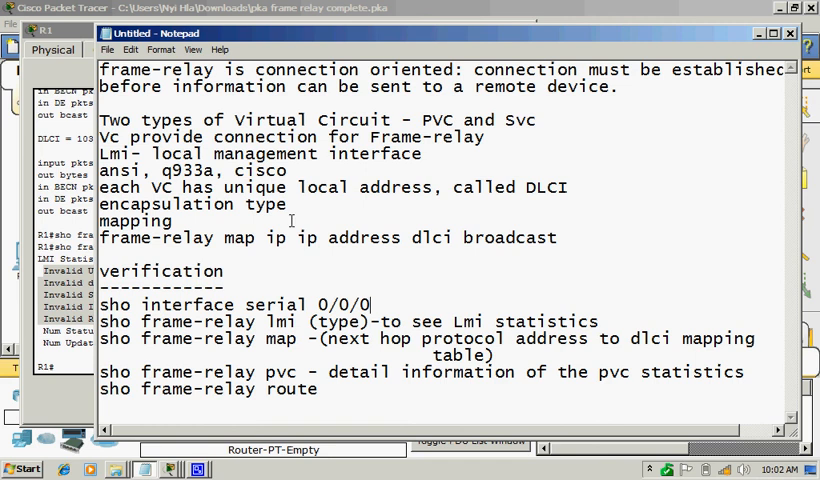